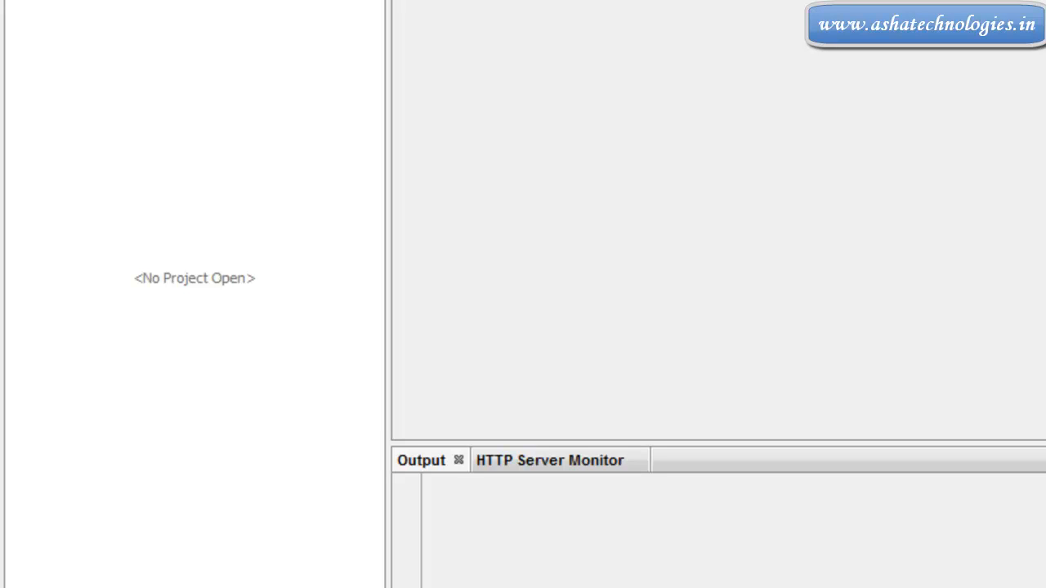
Launch the MySQL 5.5 Command Line Client from the Start menu's programs list.
left_click(46, 580)
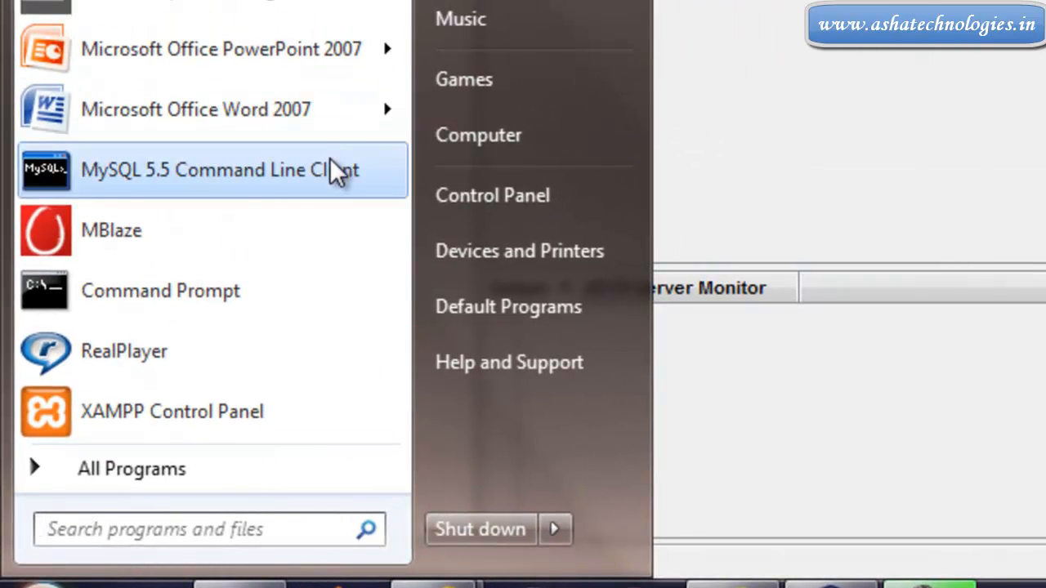
left_click(216, 169)
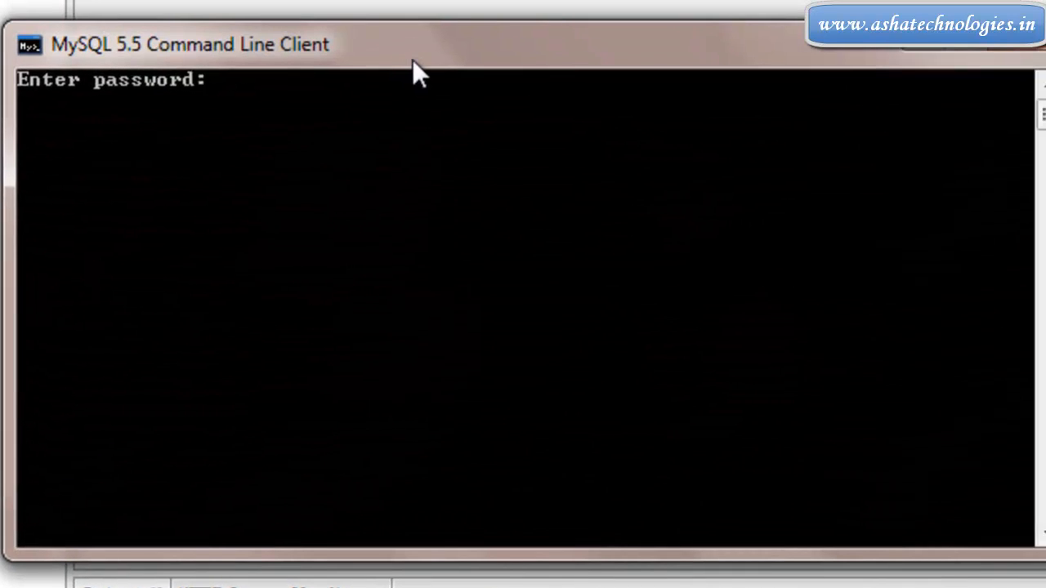
Log in with the password and run 'create database simple;'.
type("***")
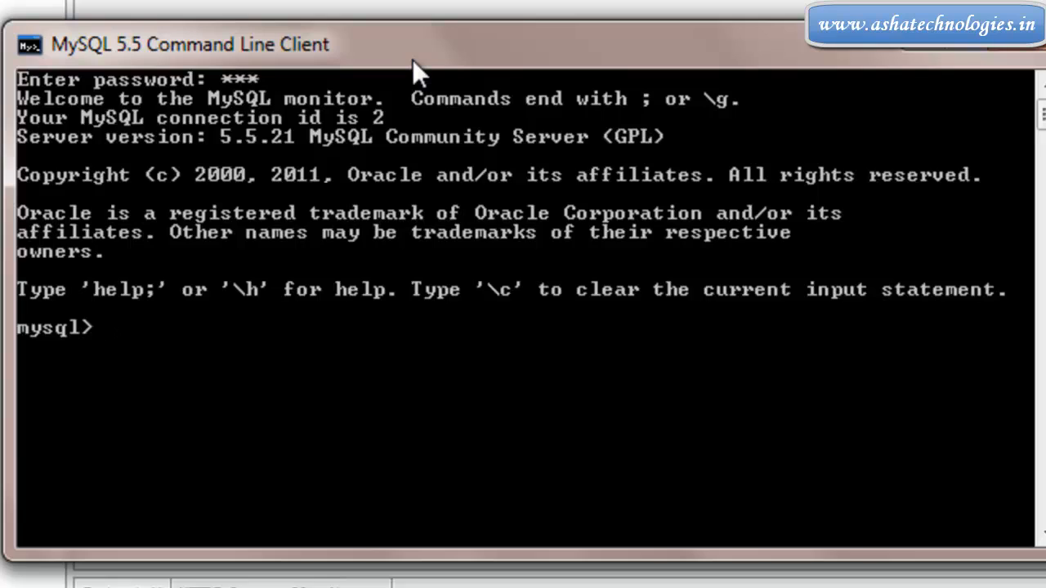
type("create")
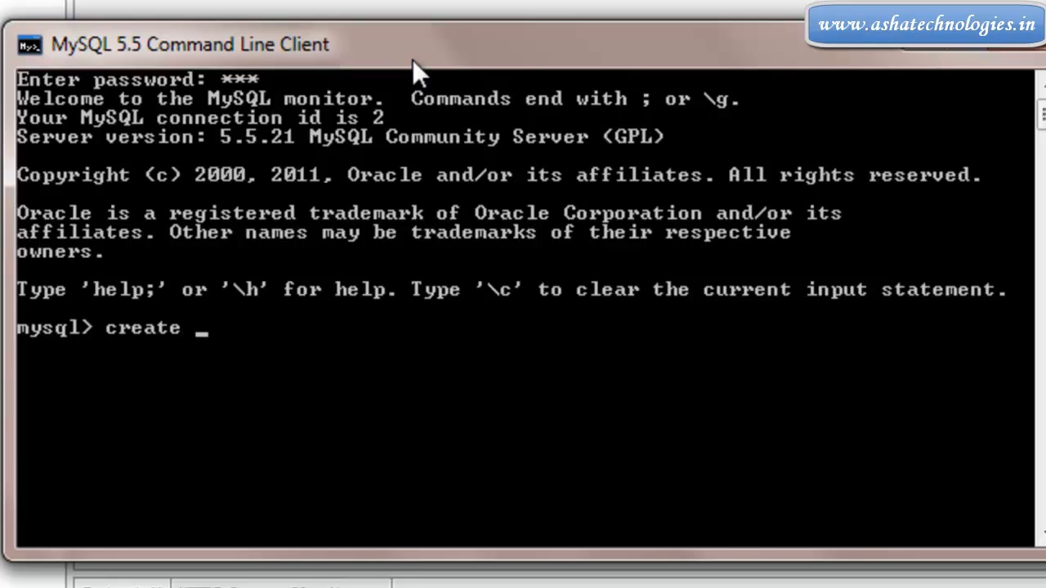
type("database")
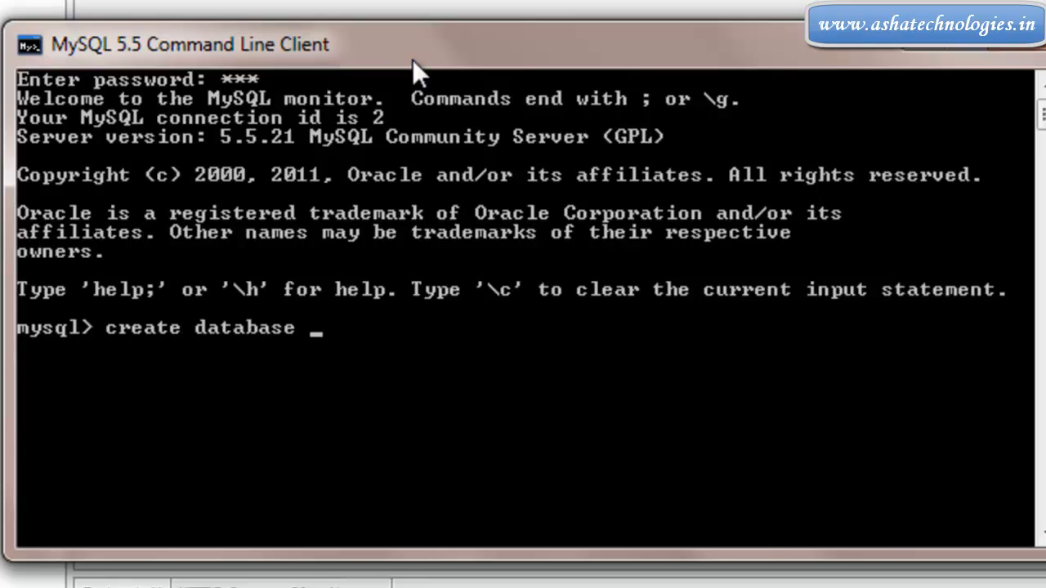
type("simple;")
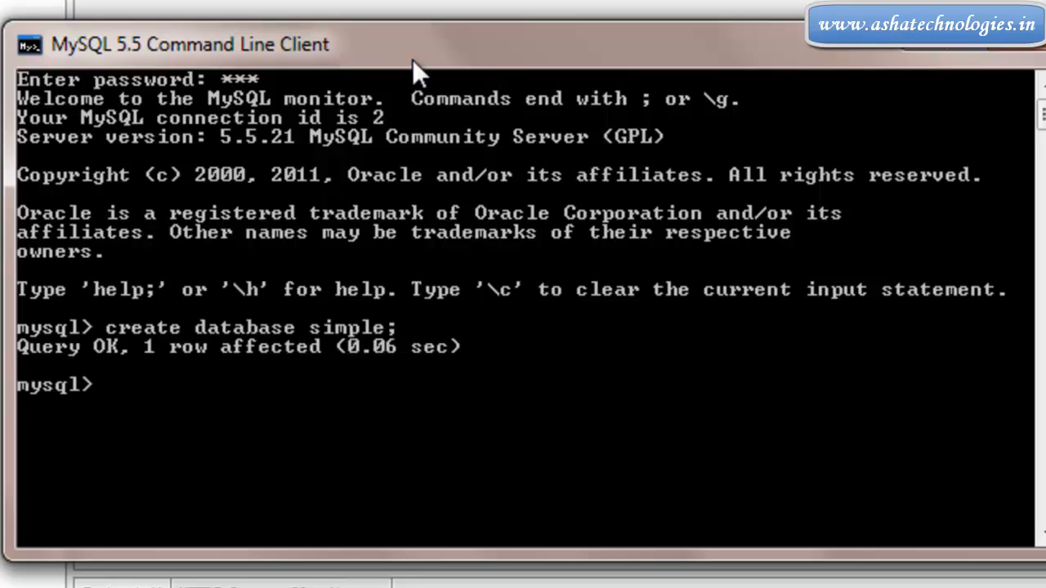
Run 'use simple;' to make simple the current database.
type("use")
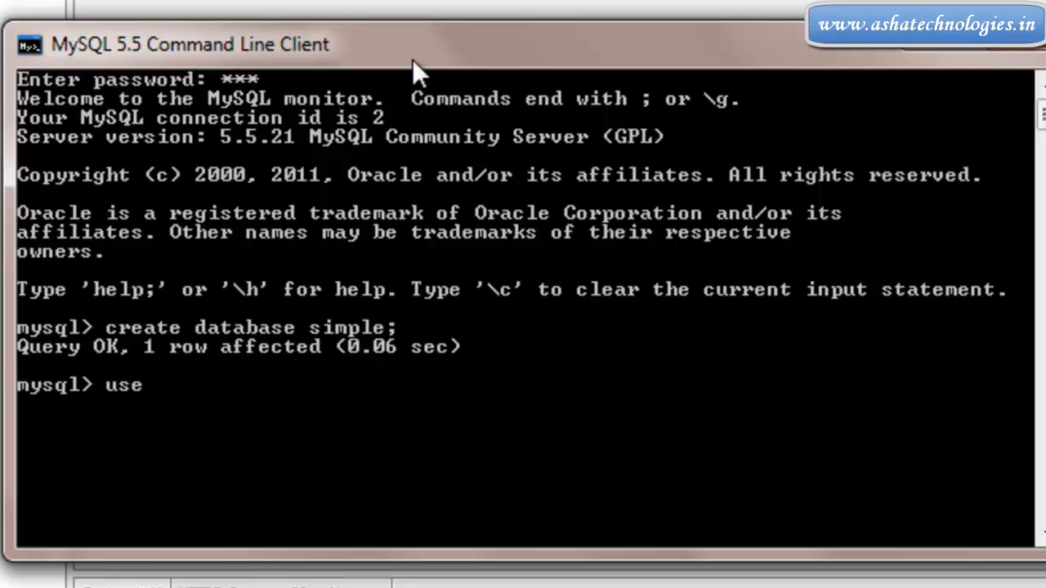
type("si")
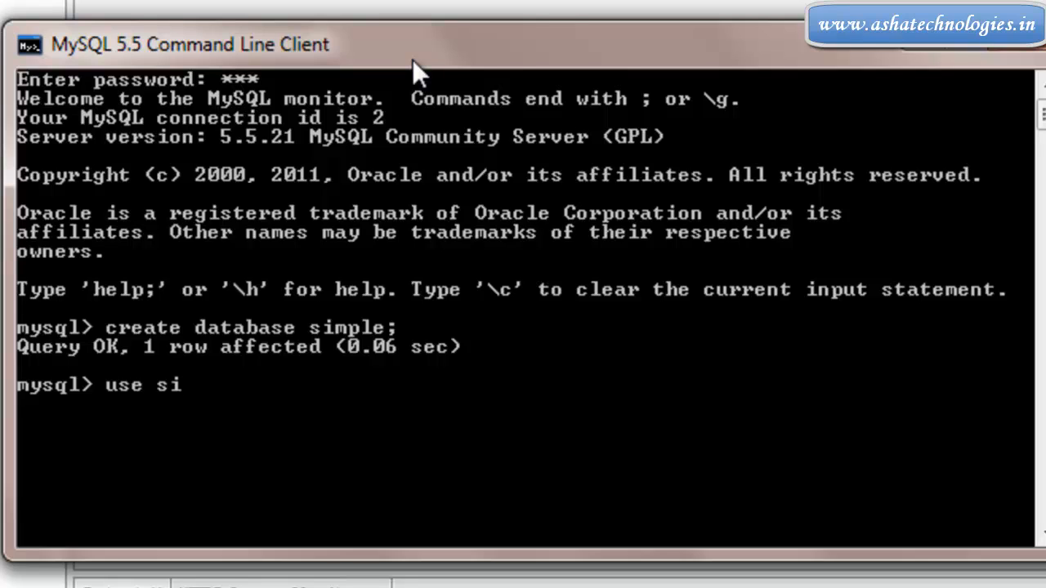
key("enter")
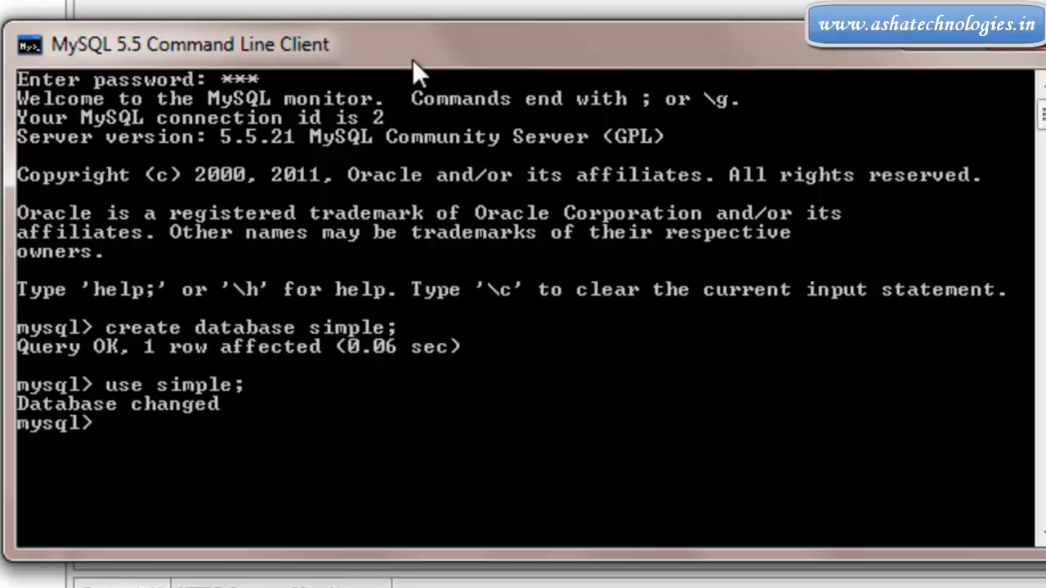
Run 'create table emp' with id, empname, desg and sal as varchar(100) columns, then describe it.
type("create")
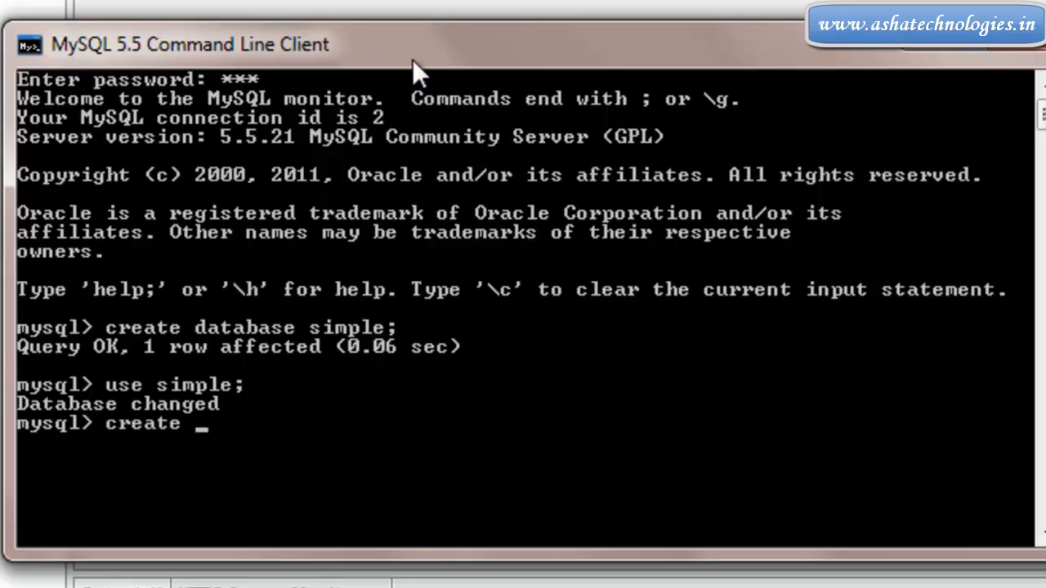
type("table emp")
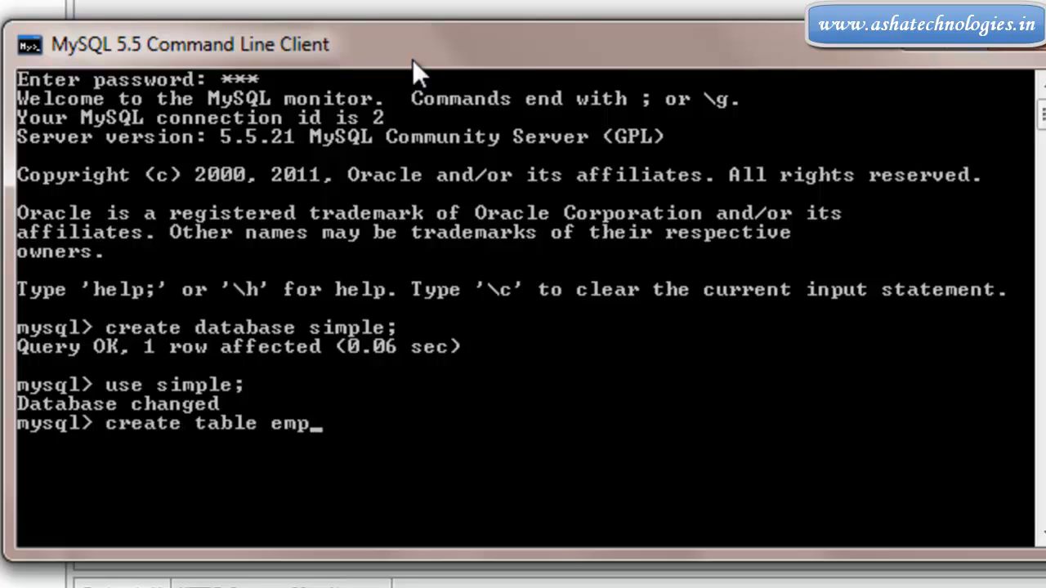
type("(id")
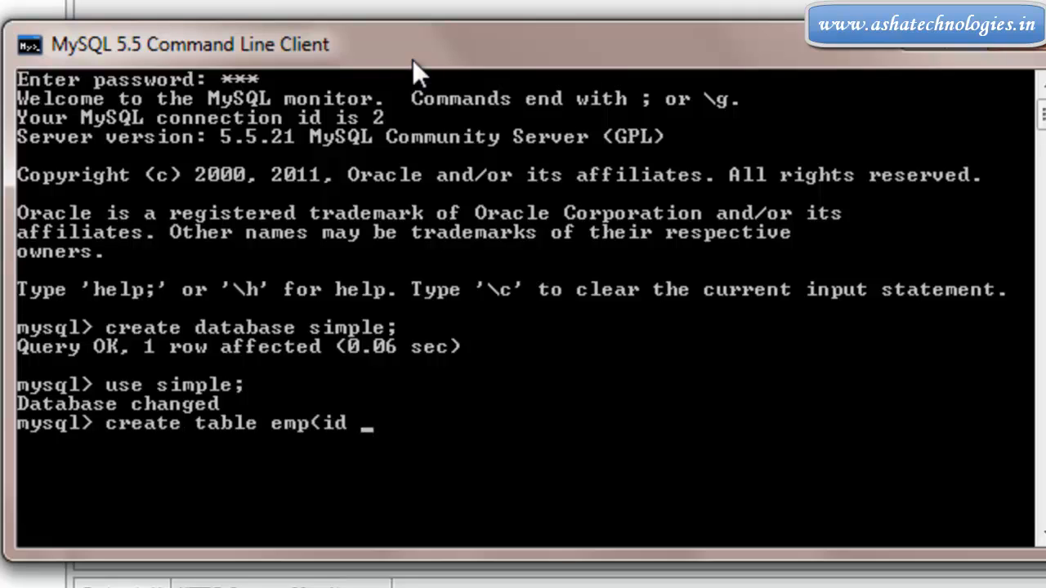
type("varchar(1")
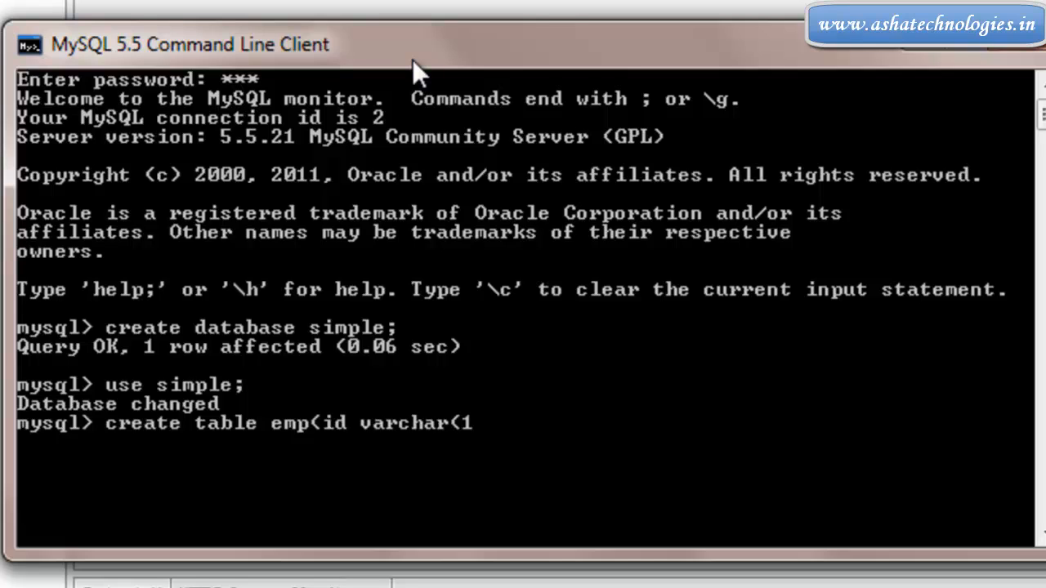
type("00),")
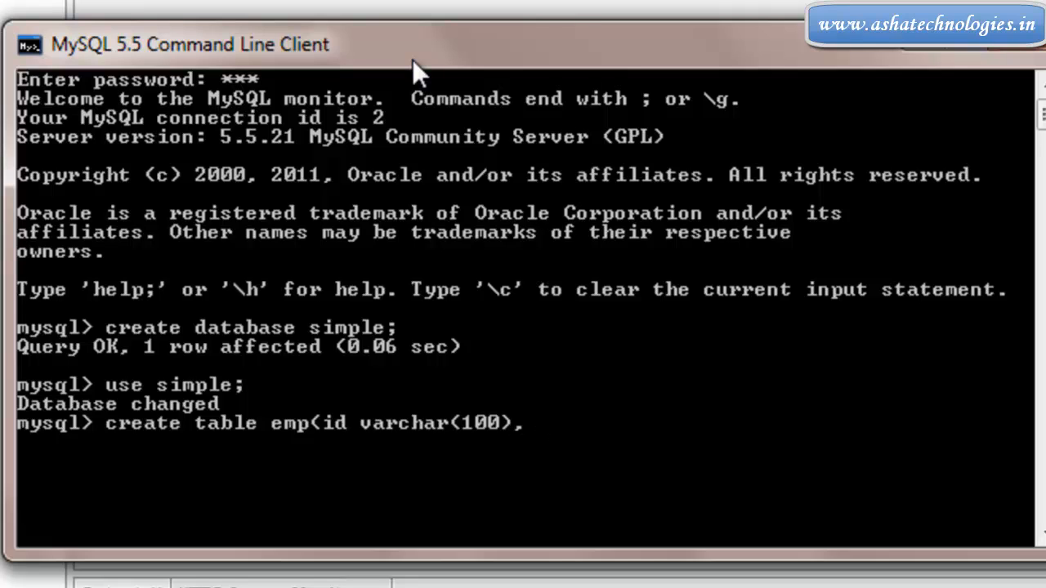
type("empname varchar(100),")
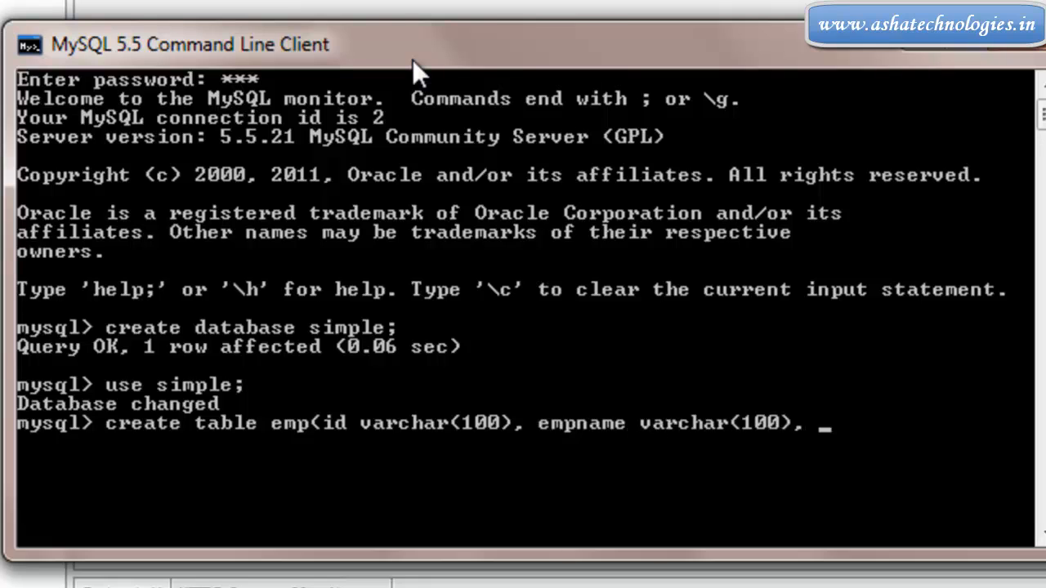
type("desg varchar(100), sal v")
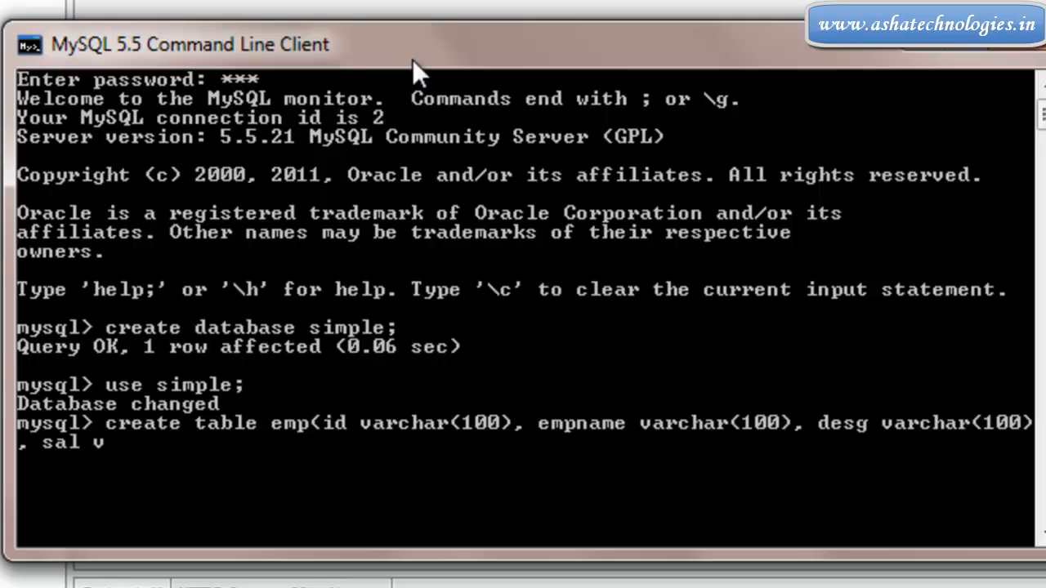
type("archar(1")
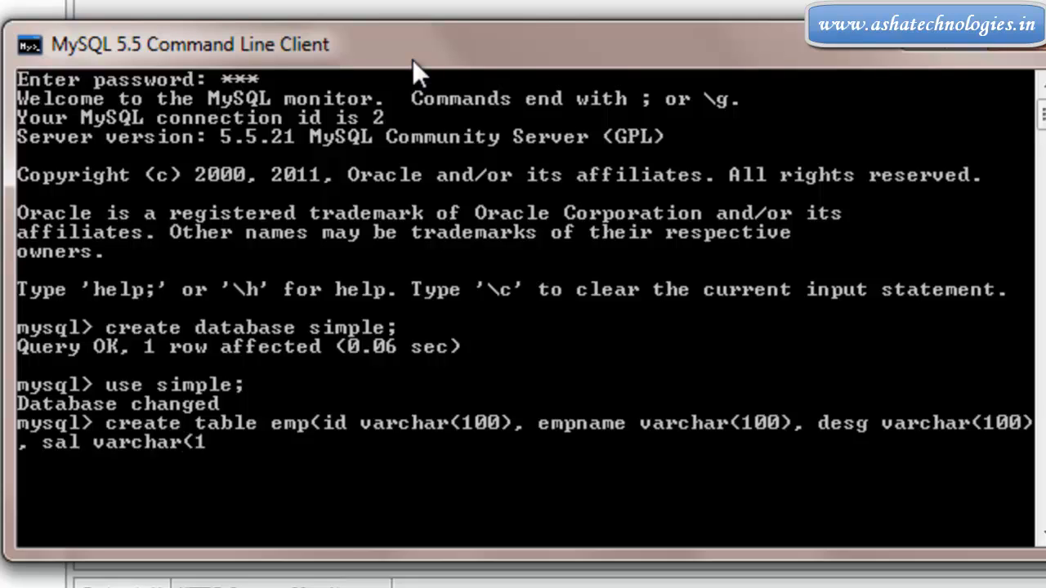
type("00));")
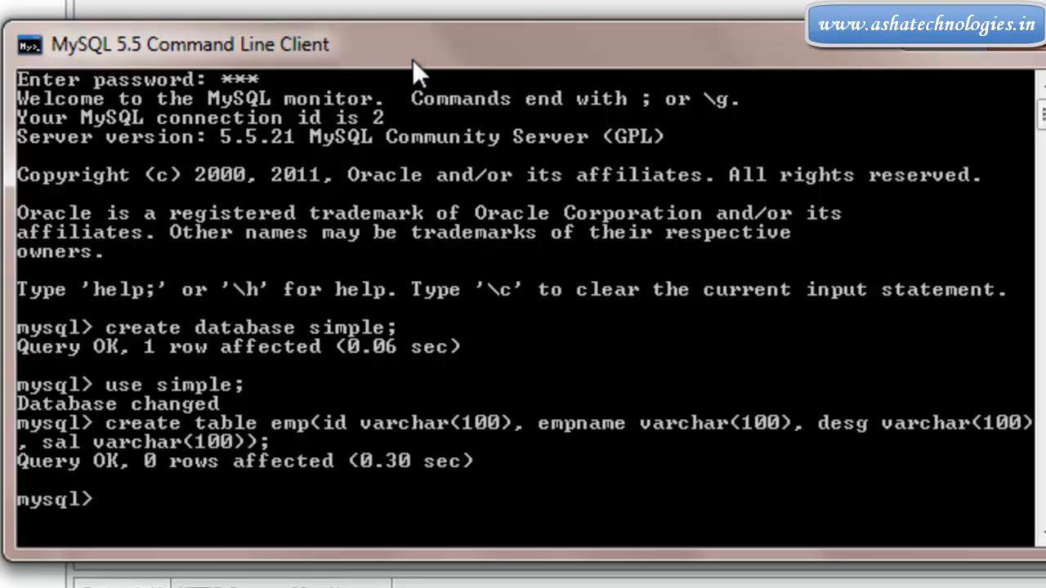
type("desc emp;")
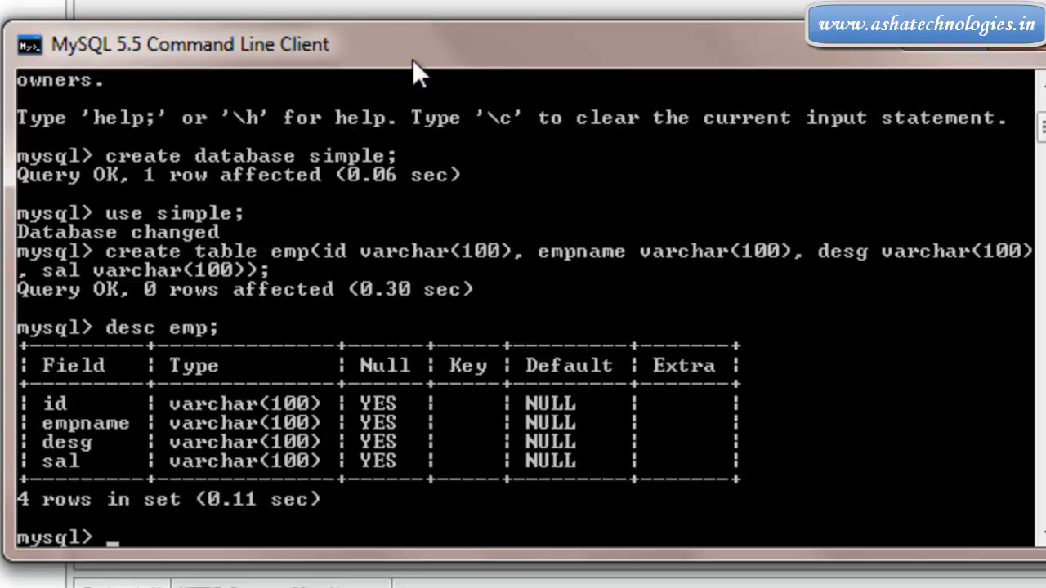
mouse_move(410, 64)
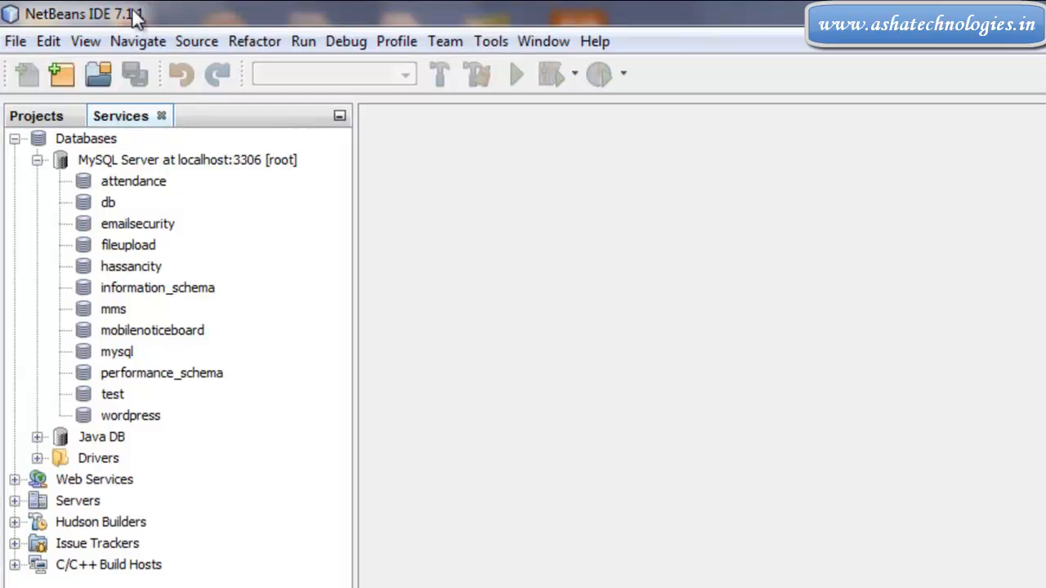
Refresh the MySQL Server node so simple appears, then connect to the simple database.
right_click(188, 160)
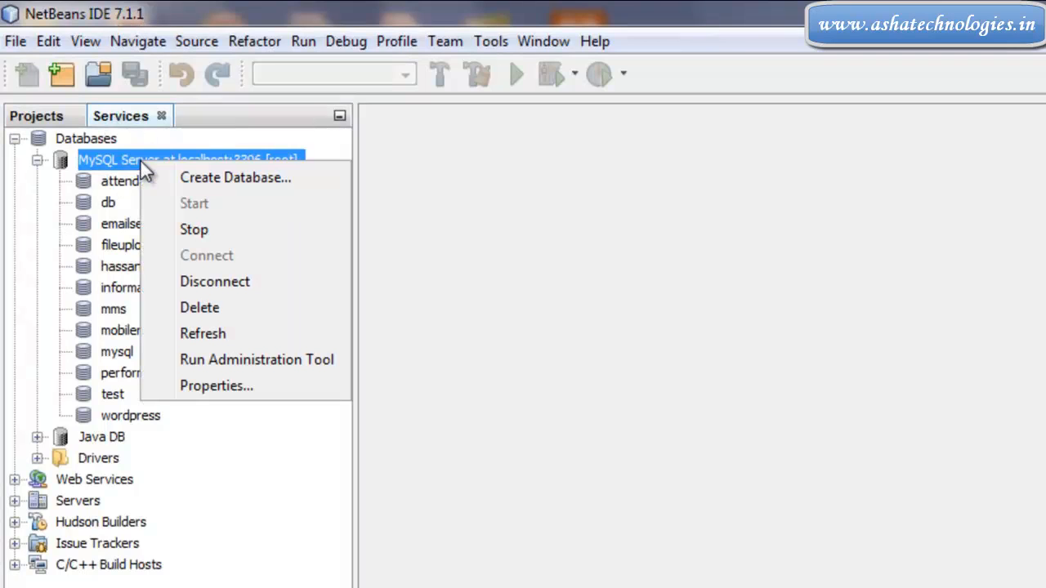
mouse_move(203, 333)
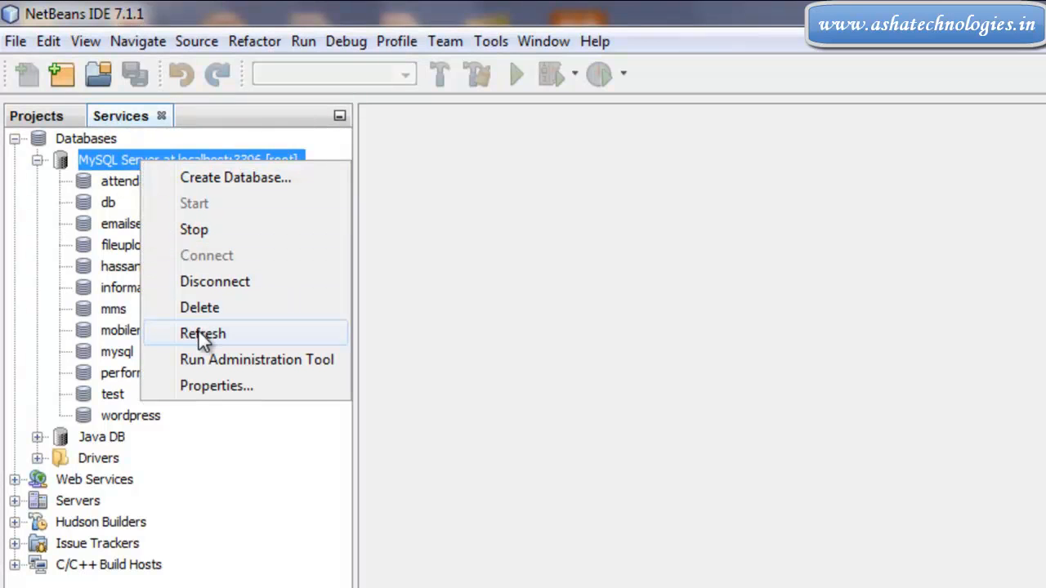
left_click(203, 334)
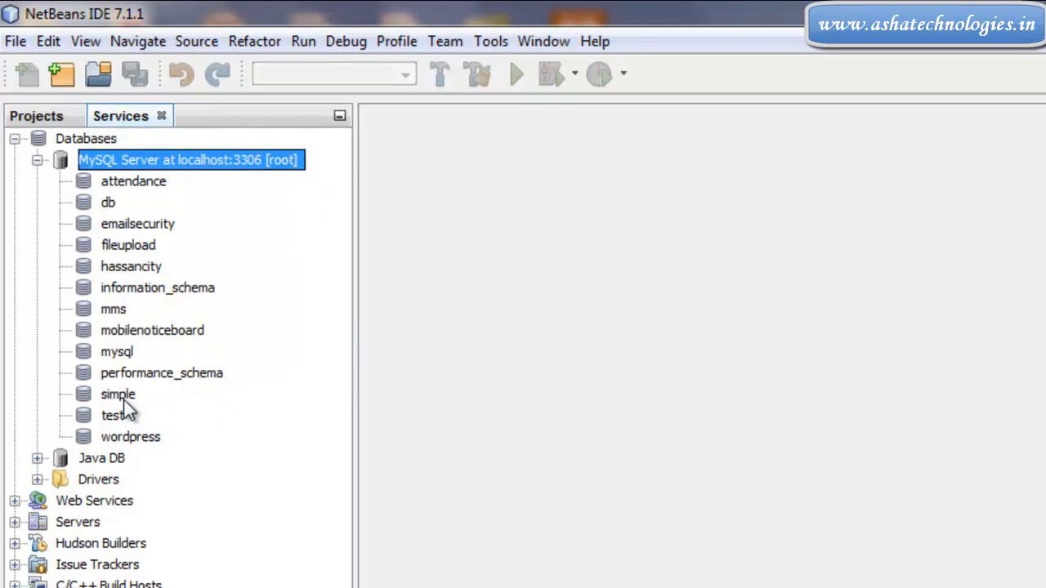
right_click(117, 394)
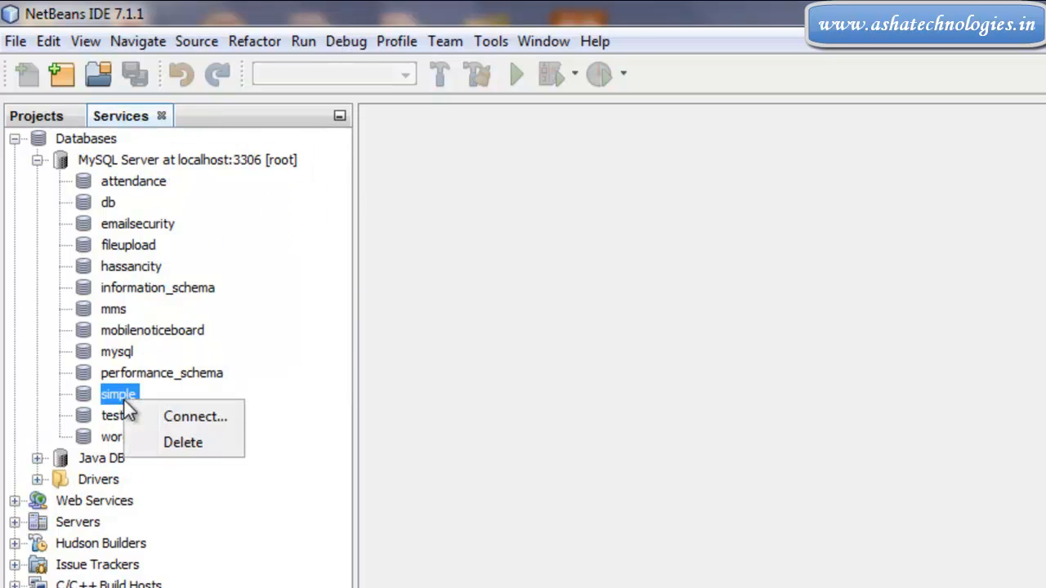
left_click(195, 416)
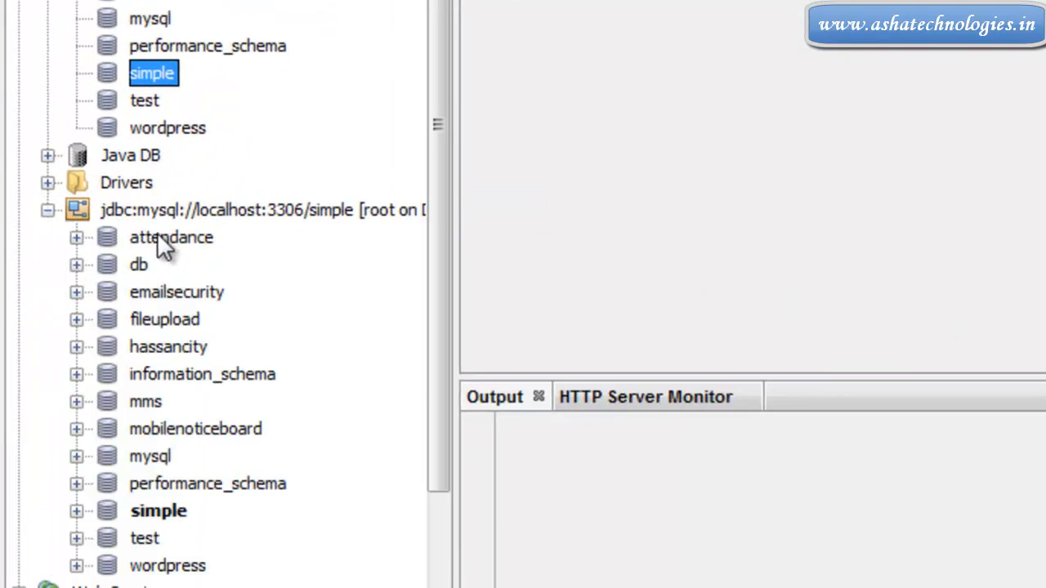
Expand the simple connection to show the emp table with its id, empname, desg and sal columns.
left_click(75, 510)
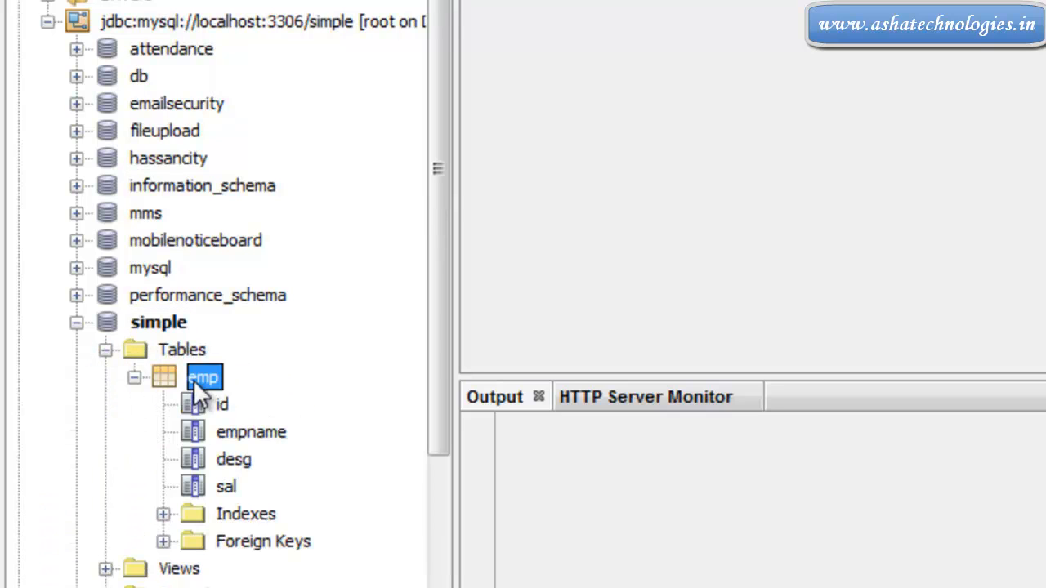
mouse_move(461, 307)
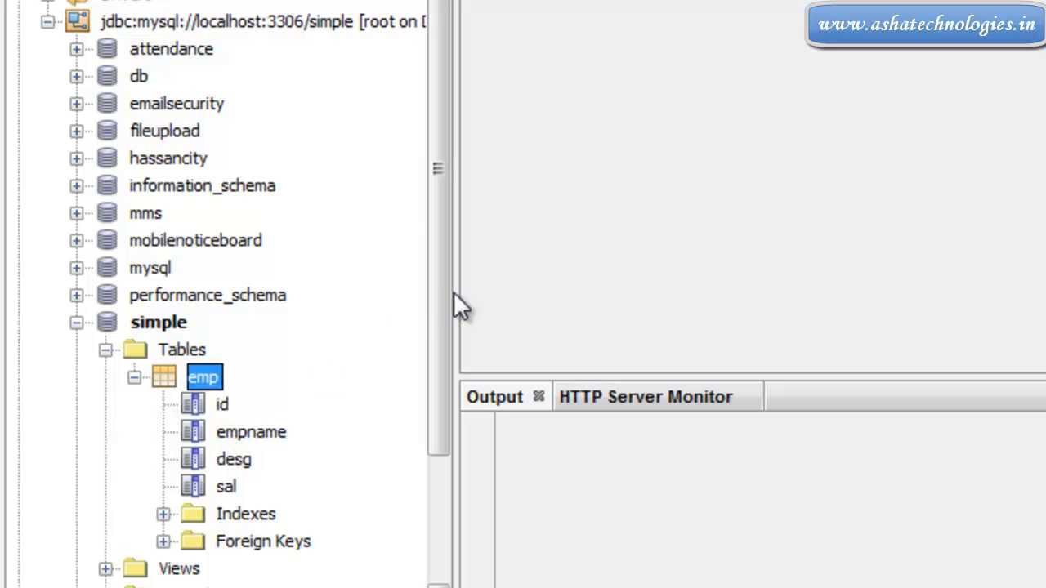
scroll("down", 3)
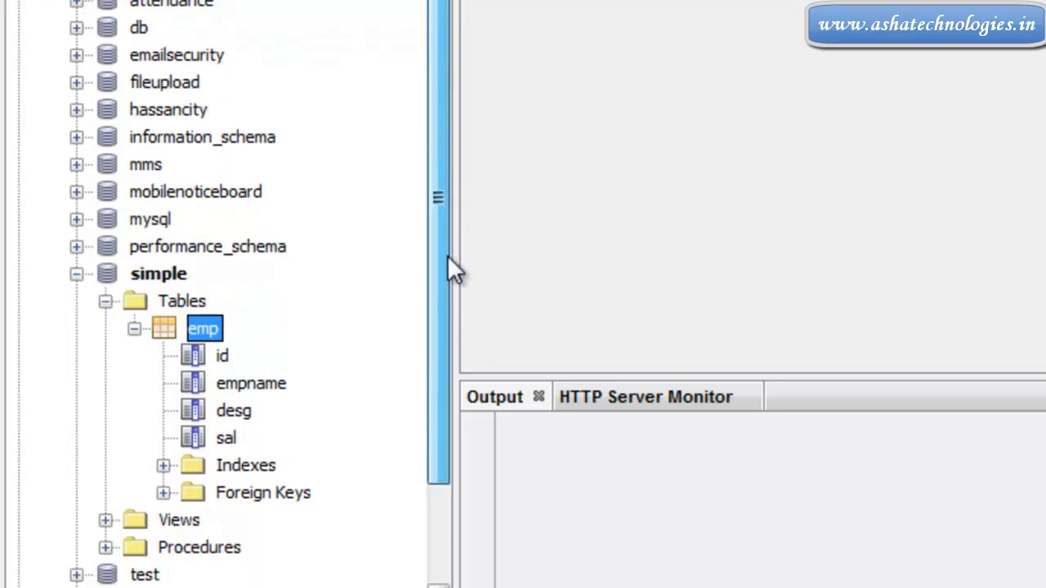
scroll("down", 3)
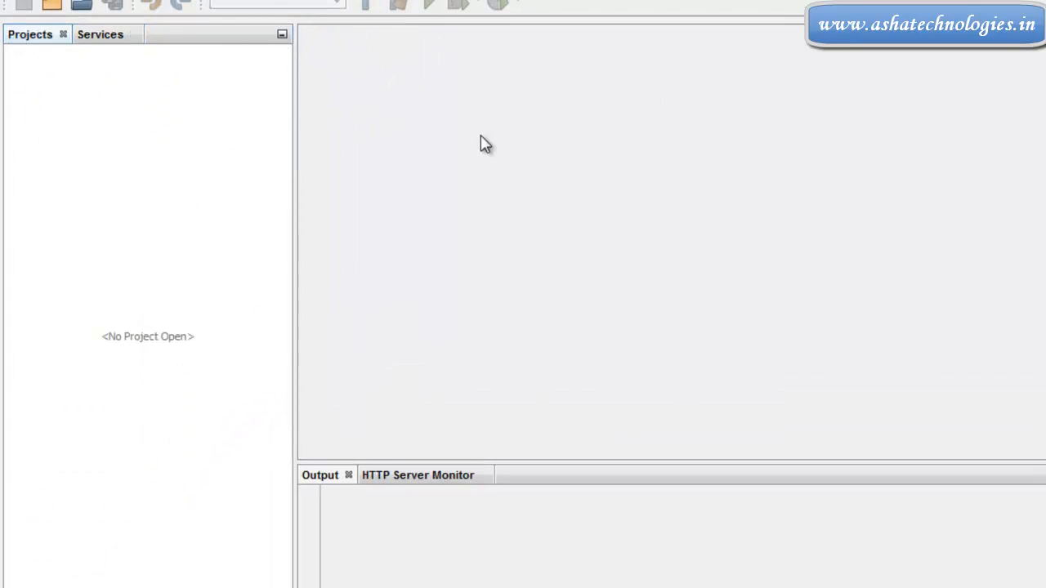
mouse_move(113, 57)
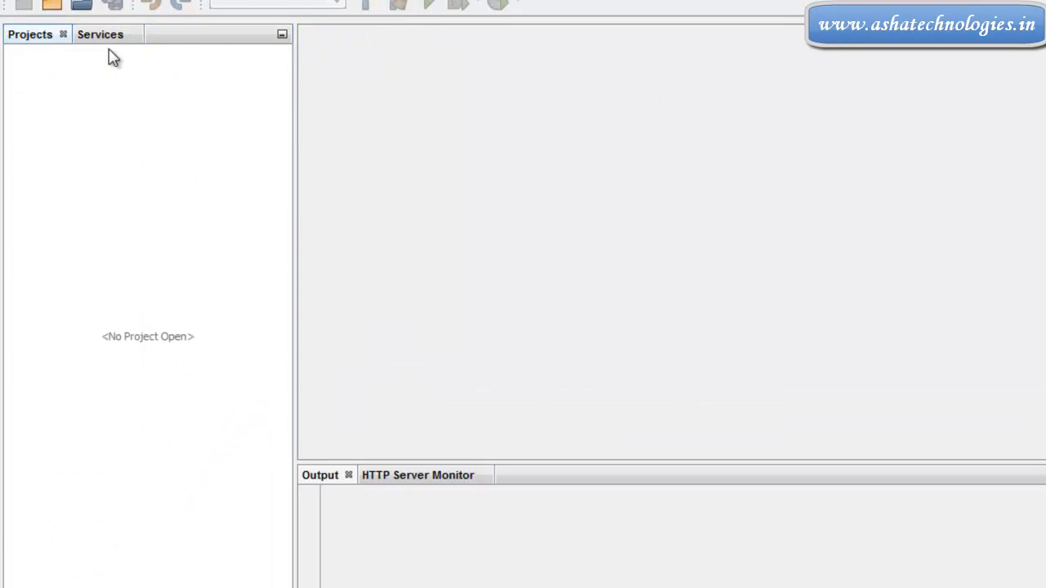
left_click(100, 35)
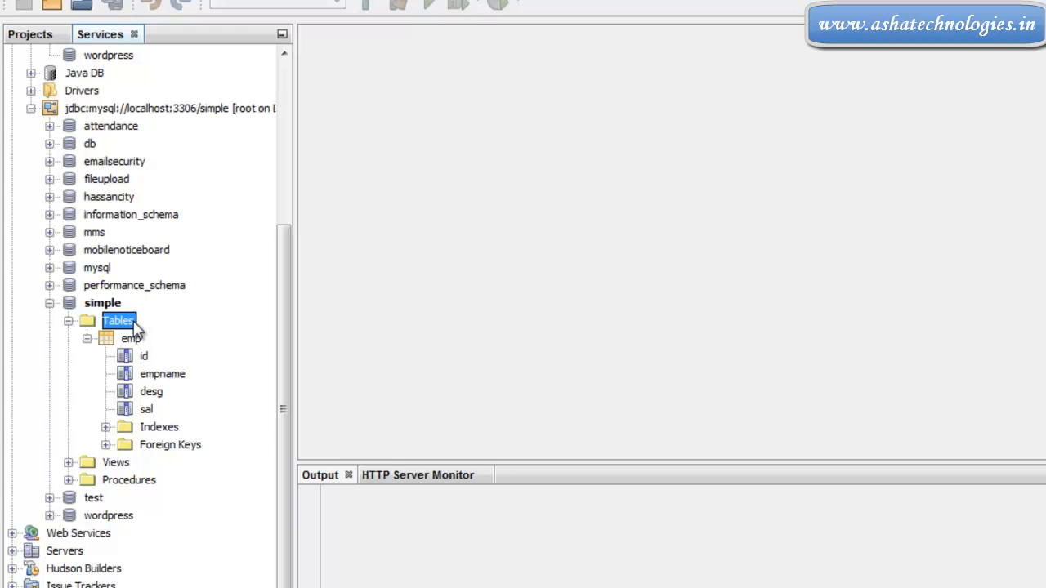
left_click(131, 339)
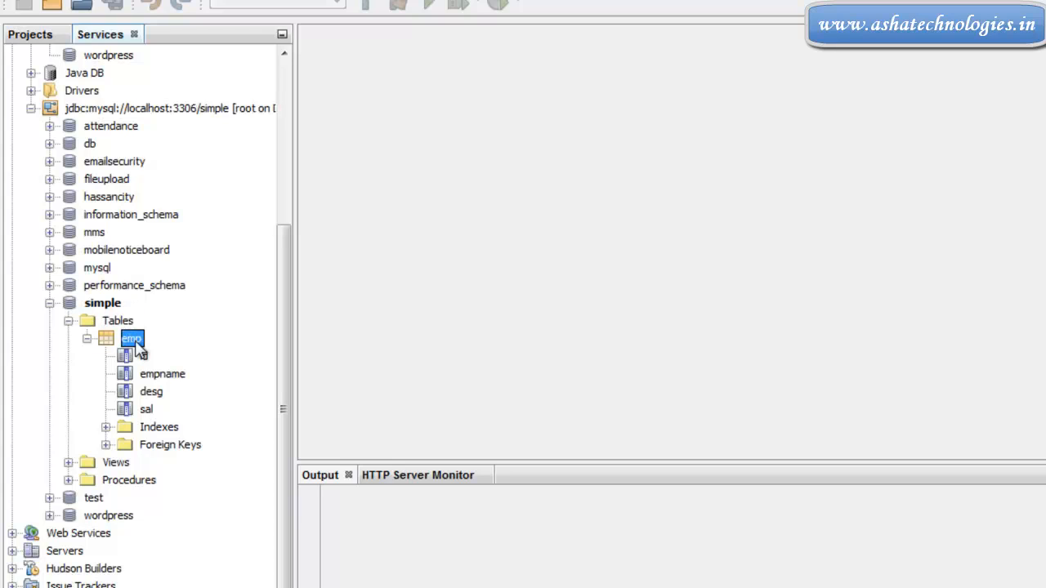
left_click(30, 34)
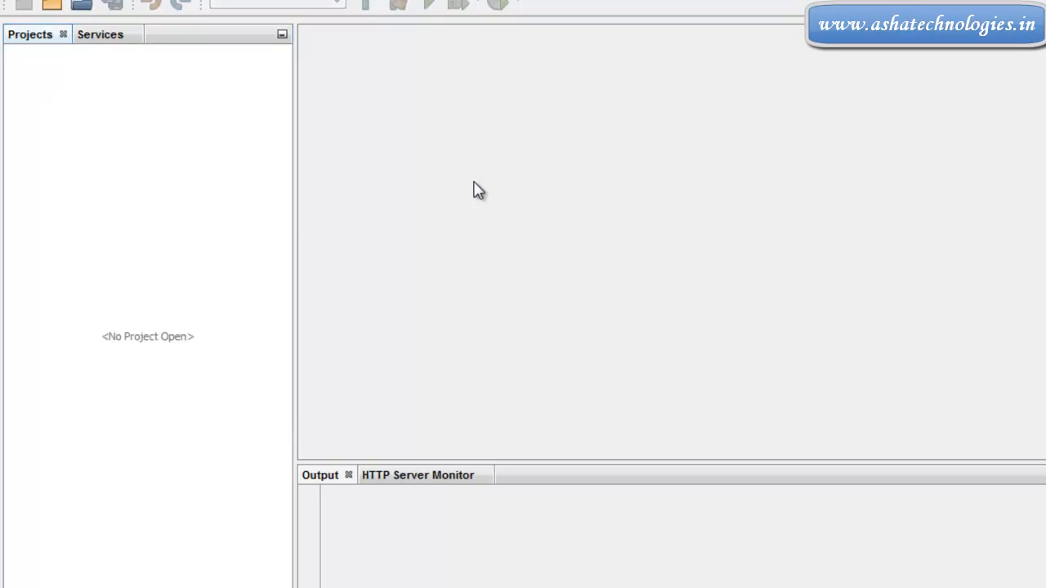
mouse_move(235, 176)
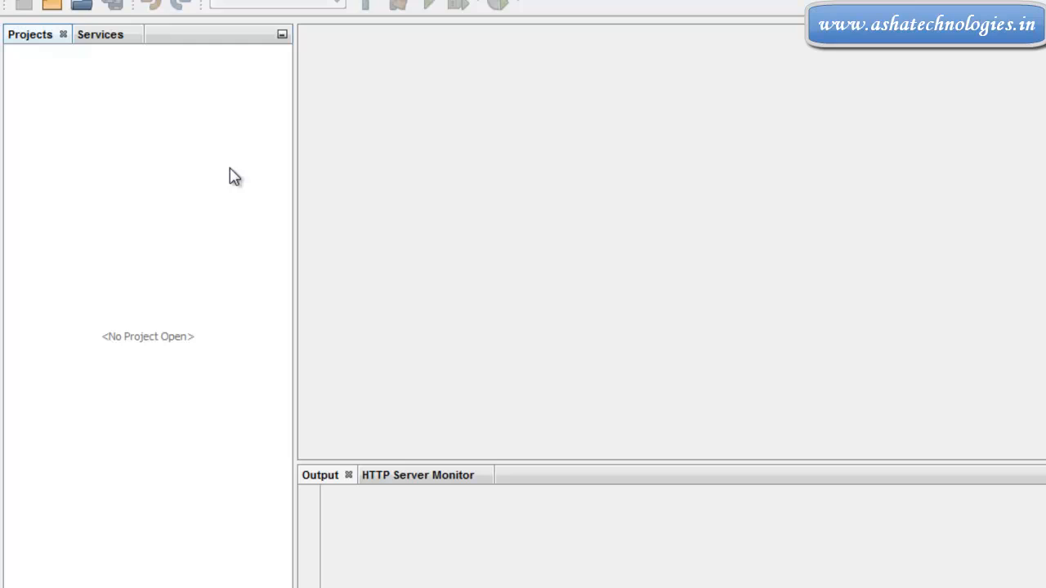